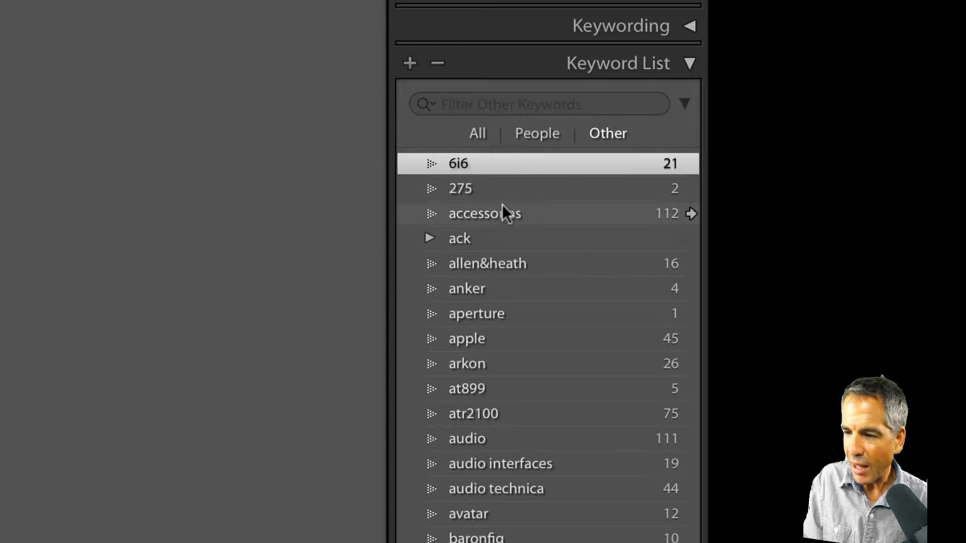
Reach the B keywords and select a range around 'break' after first trying 'botany'
{"action": "scroll", "scroll_direction": "down", "scroll_amount": 3}
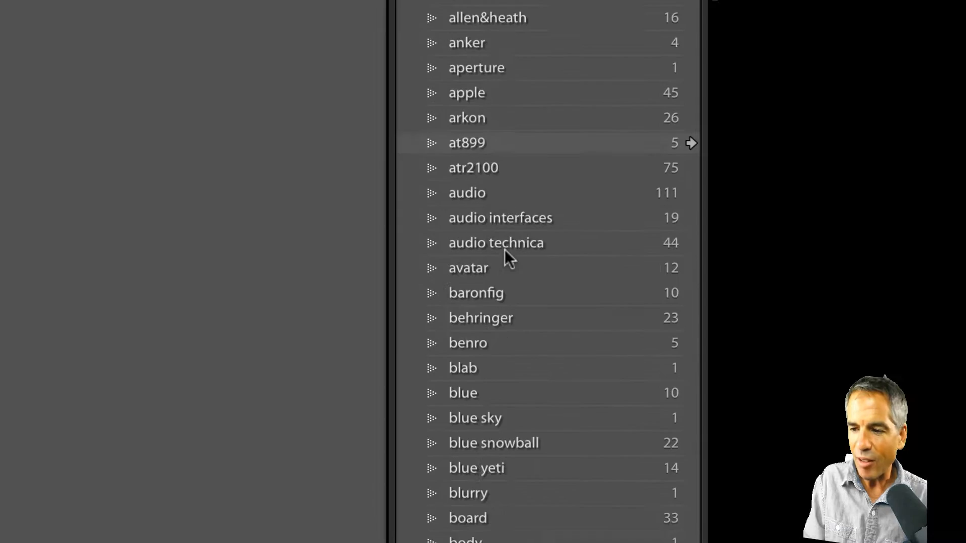
{"action": "scroll", "scroll_direction": "down", "scroll_amount": 3}
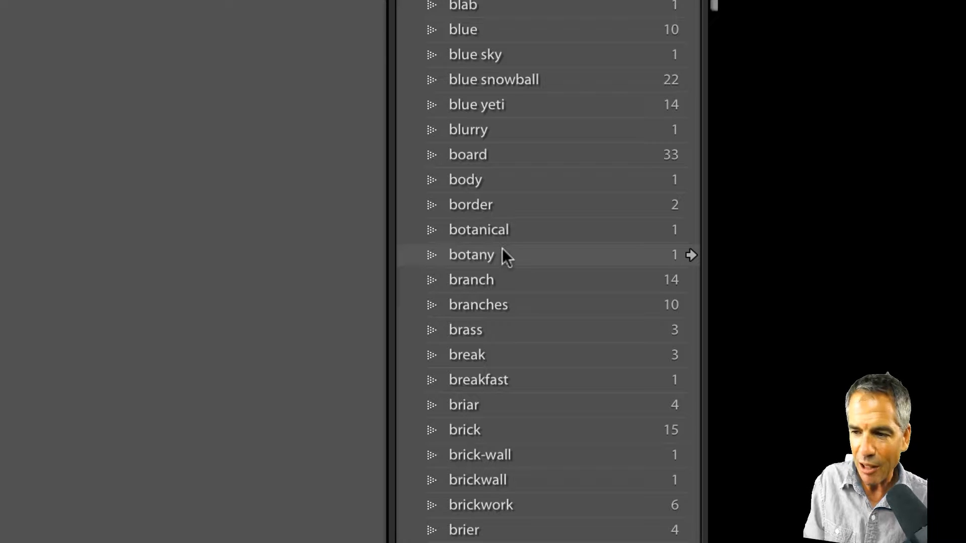
{"action": "left_click", "coordinate": [471, 255]}
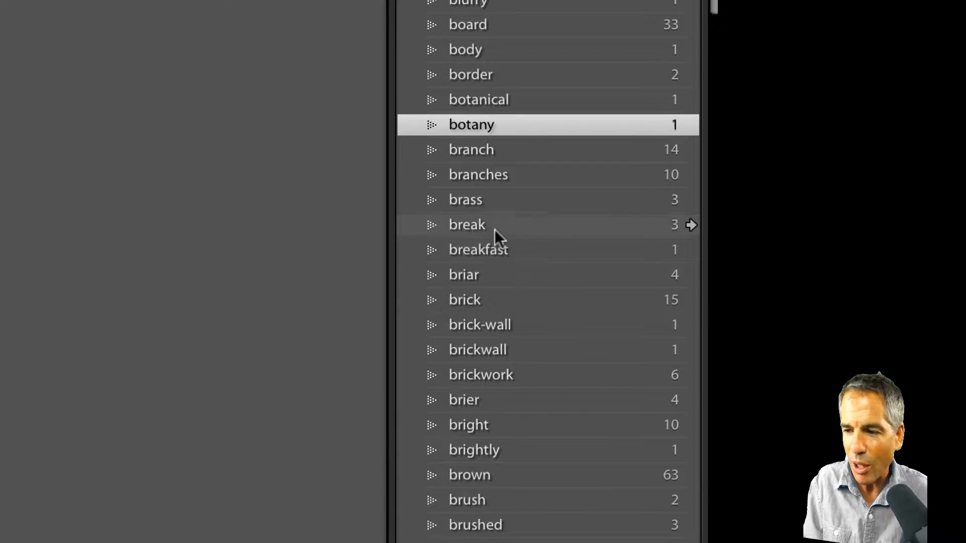
{"action": "left_click", "coordinate": [466, 224]}
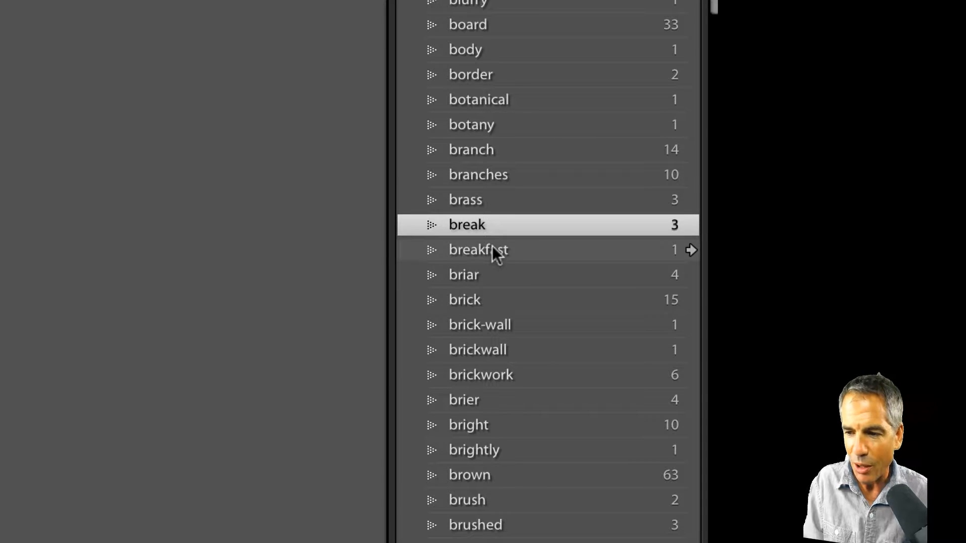
{"action": "left_click", "coordinate": [471, 149]}
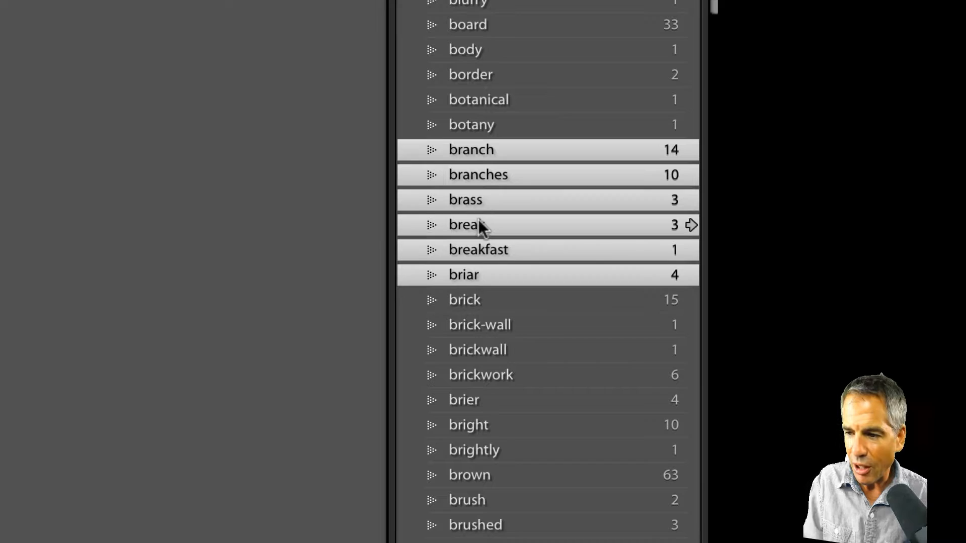
{"action": "mouse_move", "coordinate": [471, 125]}
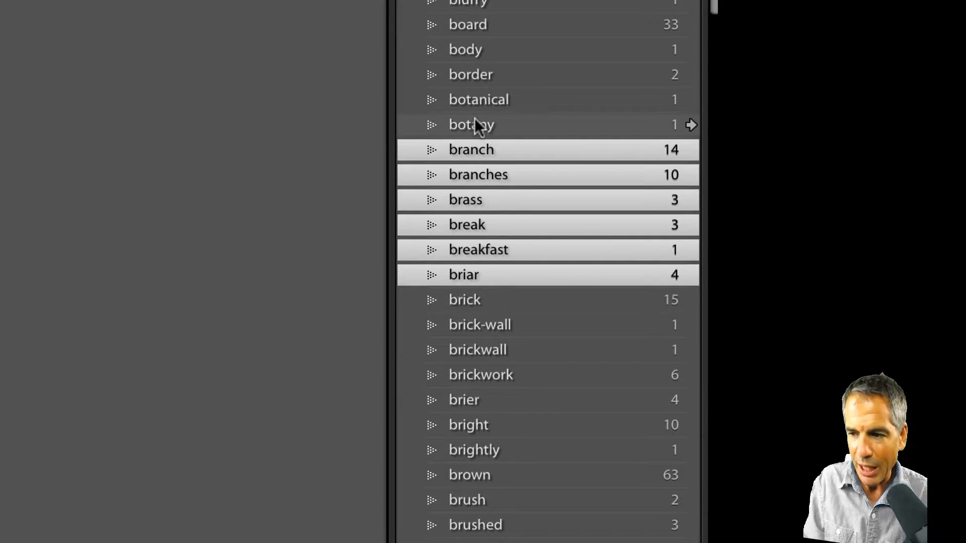
{"action": "mouse_move", "coordinate": [474, 300]}
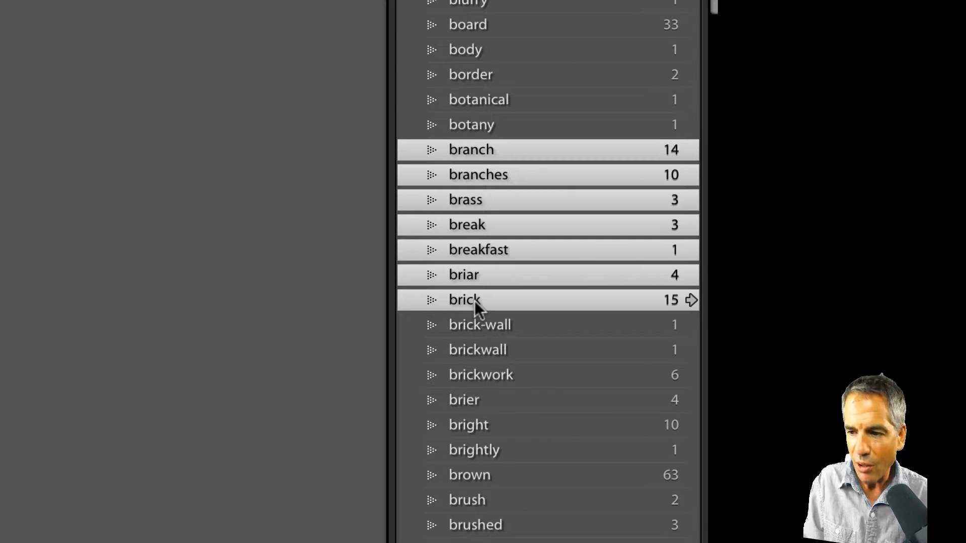
{"action": "mouse_move", "coordinate": [479, 225]}
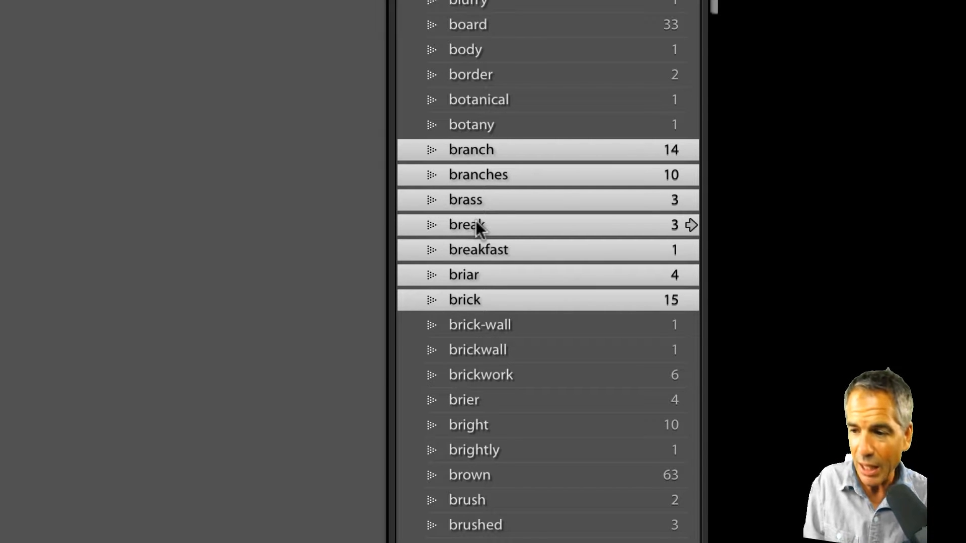
{"action": "mouse_move", "coordinate": [481, 271]}
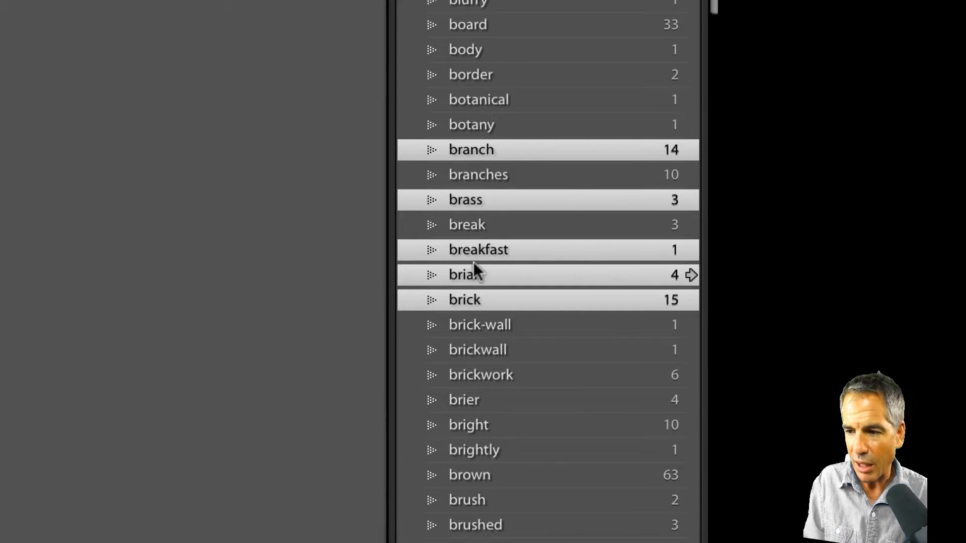
{"action": "mouse_move", "coordinate": [487, 325]}
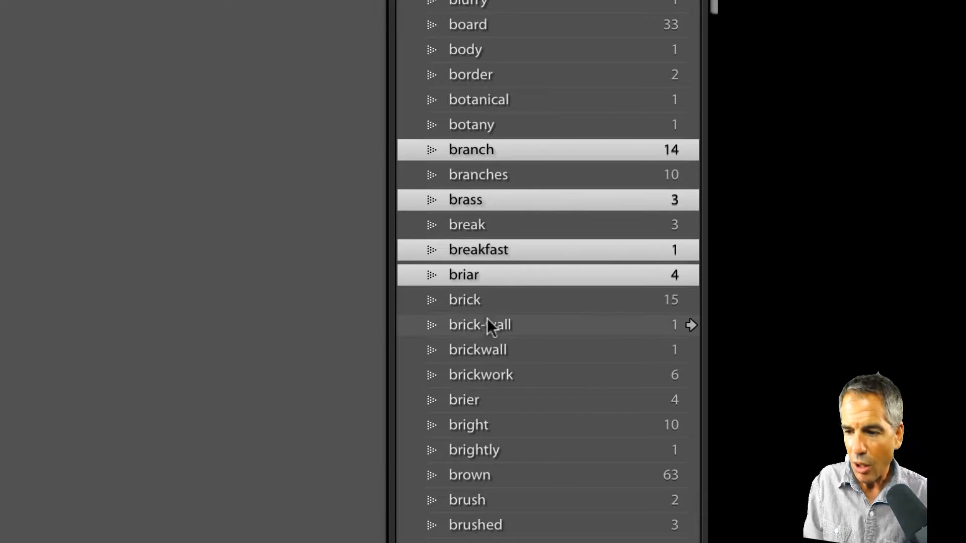
Start a new selection at 'brickwork' extending back through 'blurry'
{"action": "left_click", "coordinate": [481, 374]}
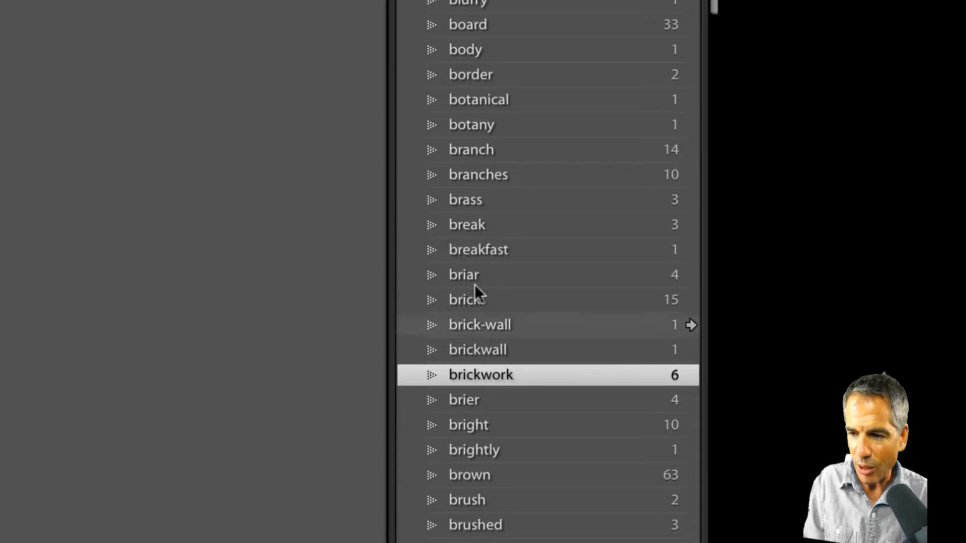
{"action": "mouse_move", "coordinate": [471, 149]}
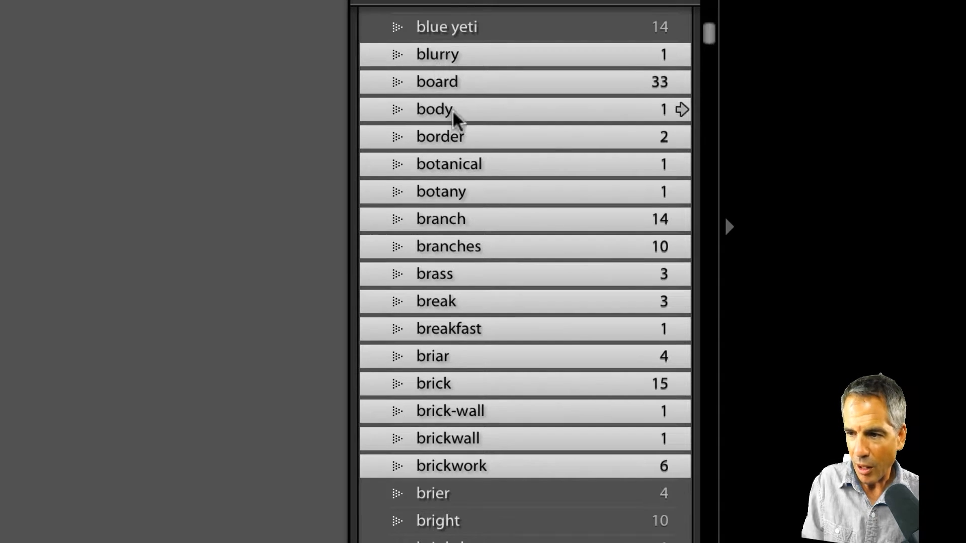
{"action": "scroll", "scroll_direction": "up", "scroll_amount": 3}
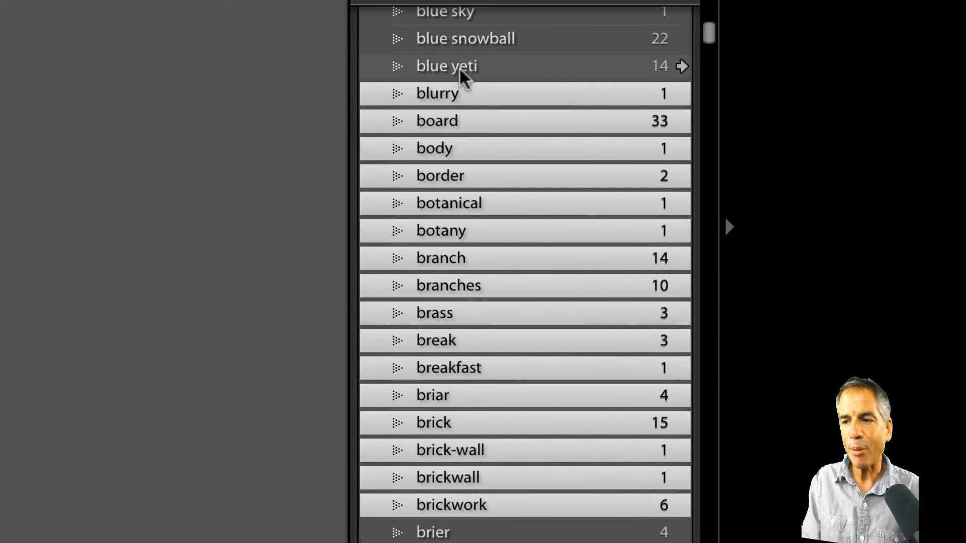
{"action": "scroll", "scroll_direction": "down", "scroll_amount": 3}
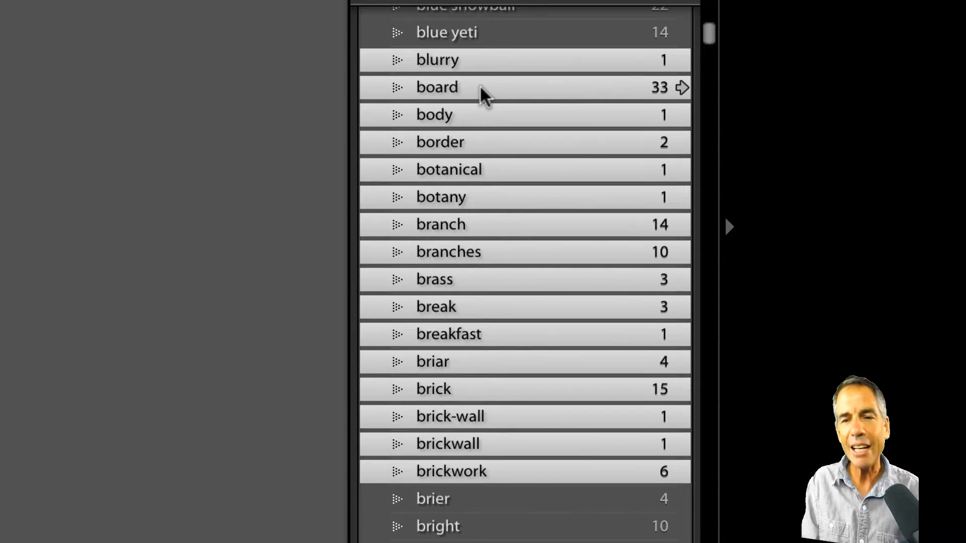
{"action": "scroll", "scroll_direction": "down", "scroll_amount": 3}
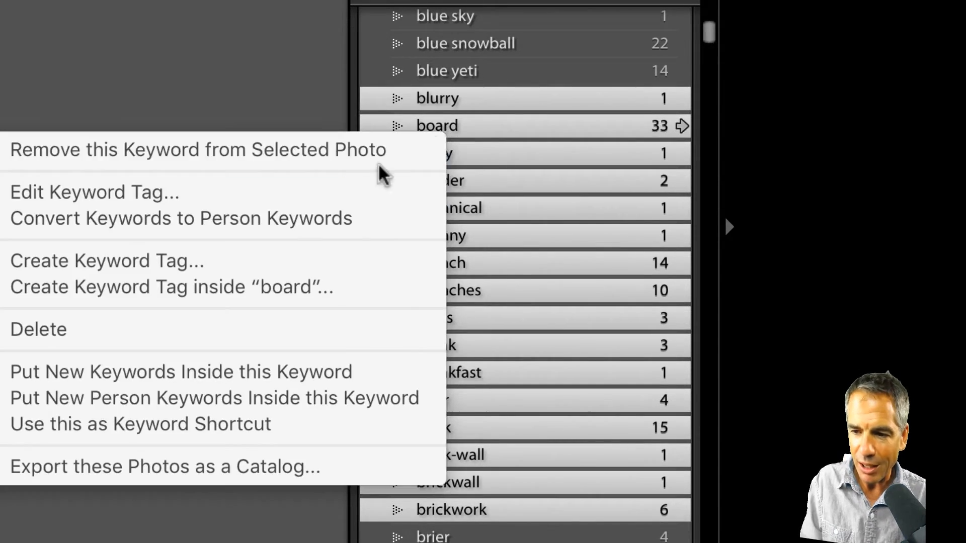
Delete the 'board' keyword, confirming its removal from 33 photos
{"action": "left_click", "coordinate": [38, 329]}
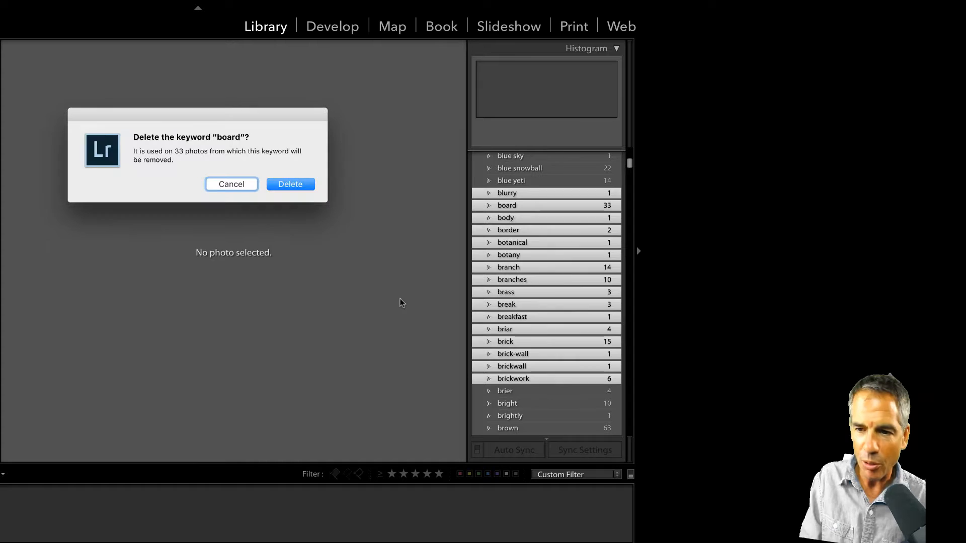
{"action": "mouse_move", "coordinate": [220, 148]}
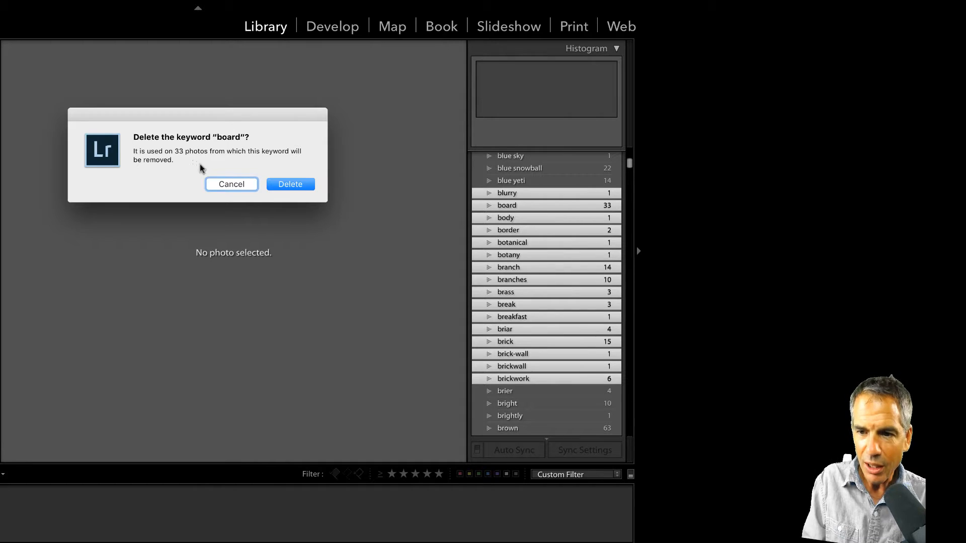
{"action": "mouse_move", "coordinate": [298, 178]}
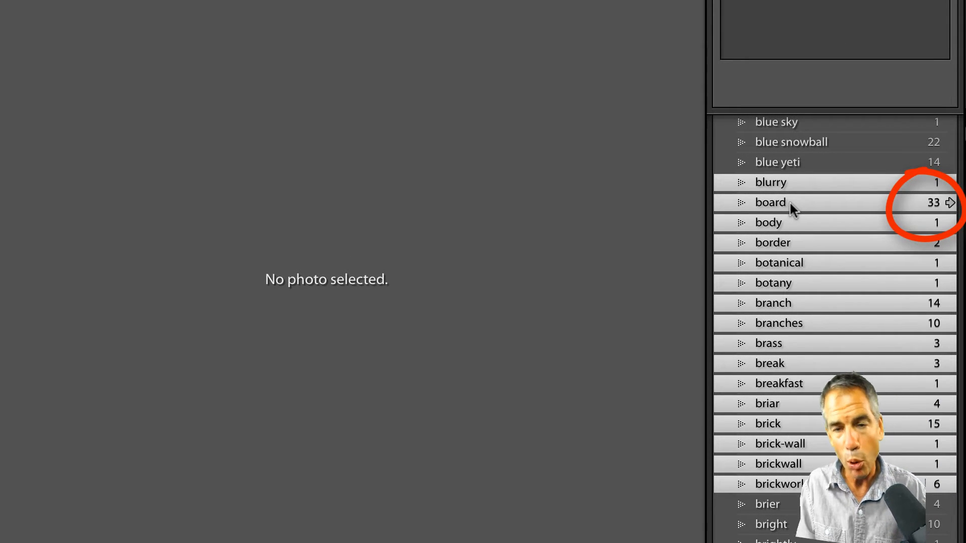
{"action": "right_click", "coordinate": [770, 202]}
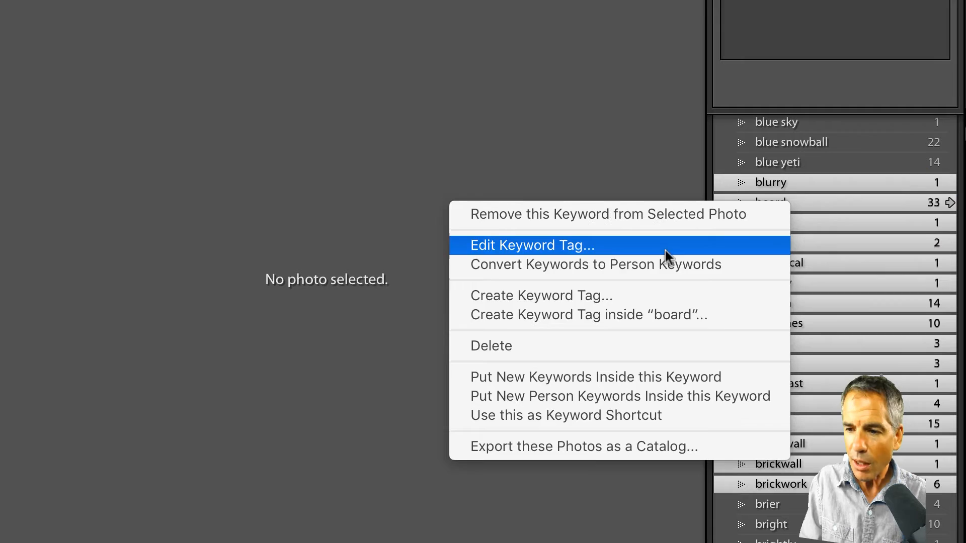
{"action": "left_click", "coordinate": [490, 345]}
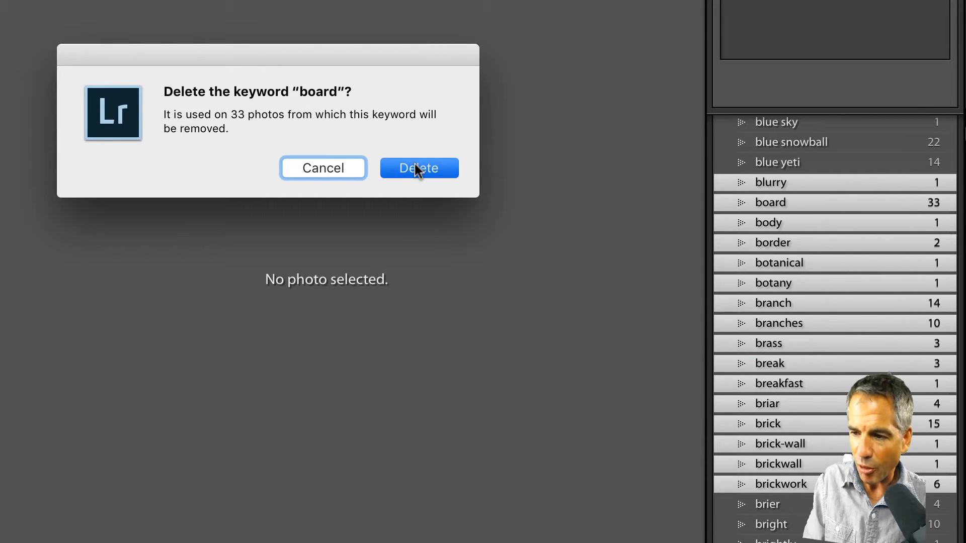
{"action": "left_click", "coordinate": [418, 168]}
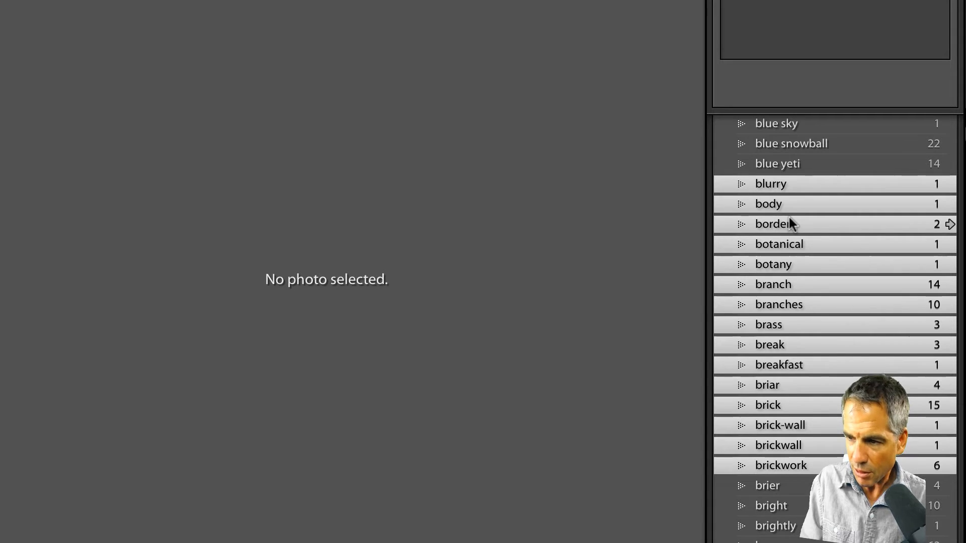
Delete the 'border' keyword, confirming its removal from 2 photos
{"action": "right_click", "coordinate": [773, 223]}
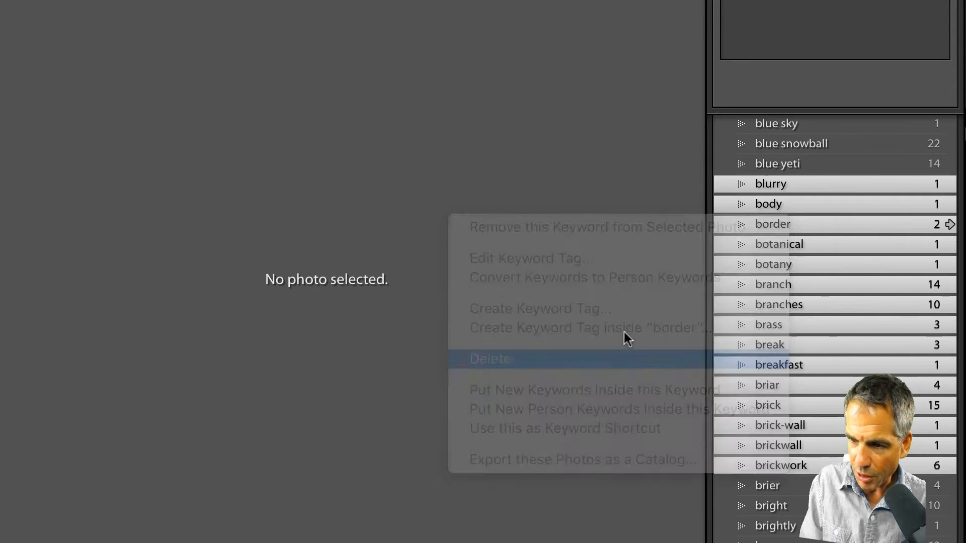
{"action": "left_click", "coordinate": [490, 359]}
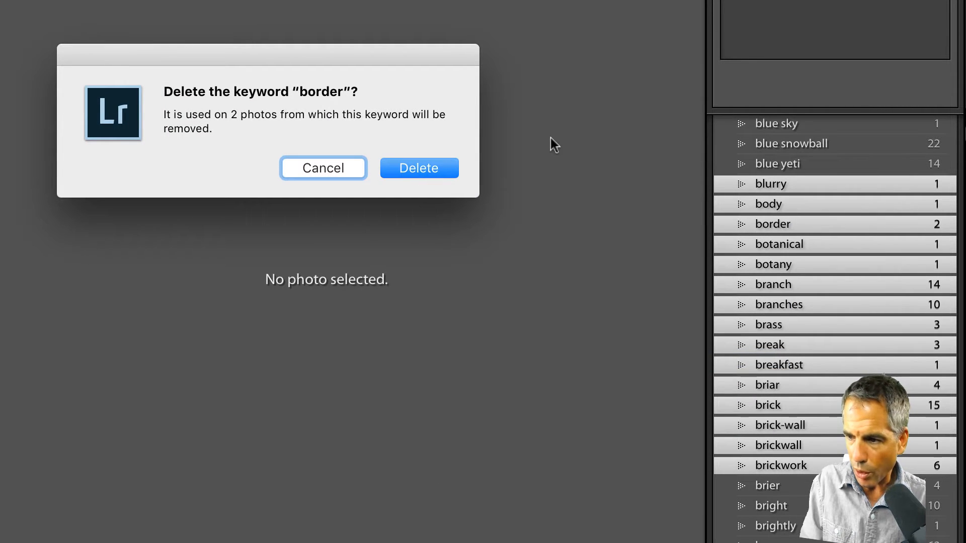
{"action": "left_click", "coordinate": [418, 168]}
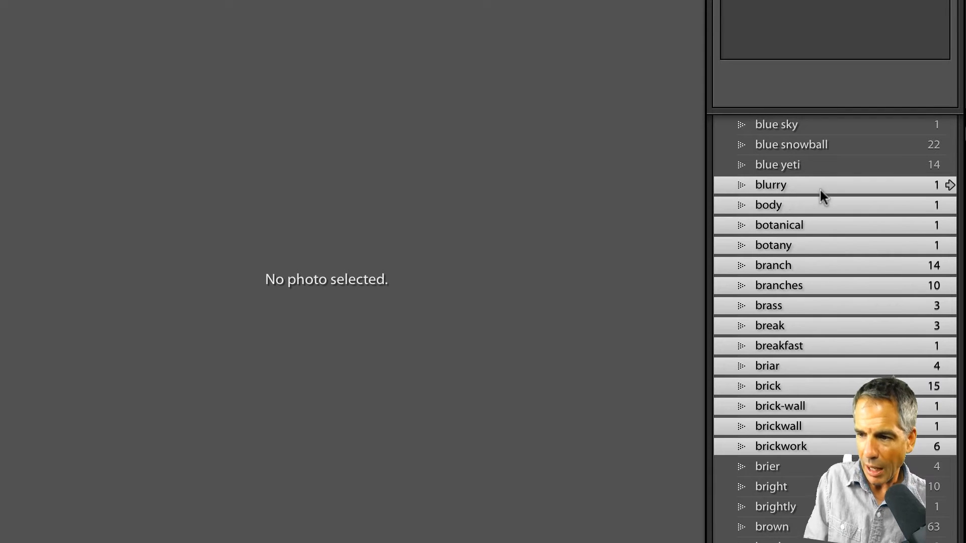
{"action": "mouse_move", "coordinate": [801, 276]}
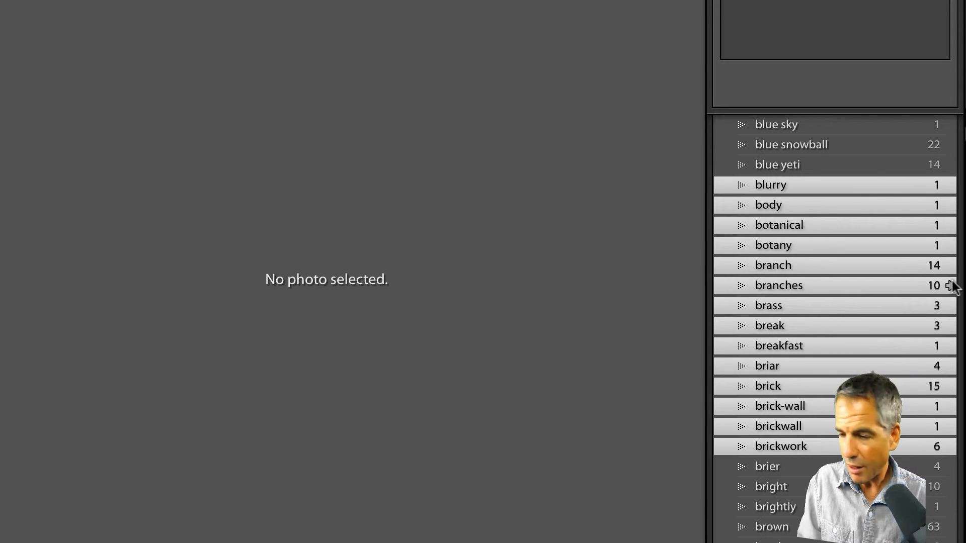
{"action": "scroll", "scroll_direction": "up", "scroll_amount": 3}
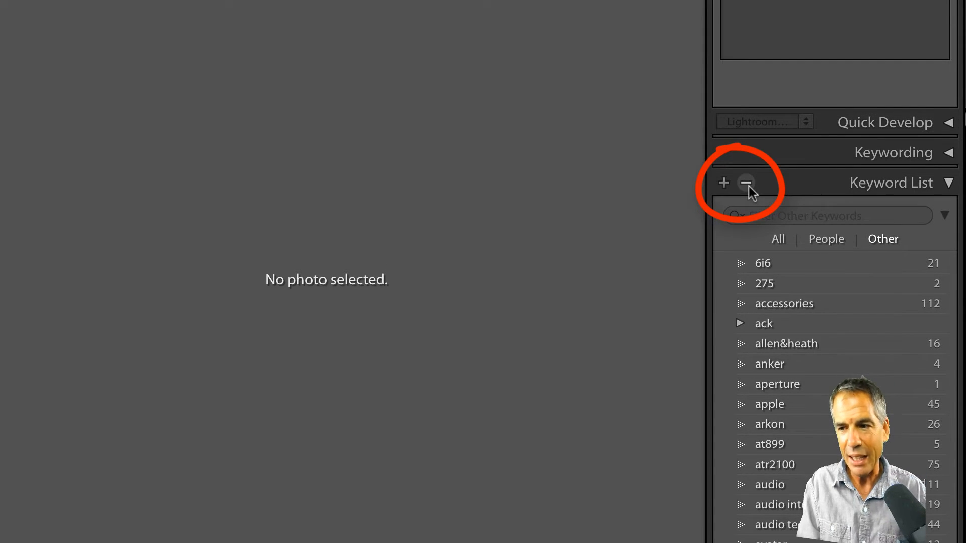
Remove the selected blurry–brickwork keywords with the minus button and confirm
{"action": "left_click", "coordinate": [745, 182]}
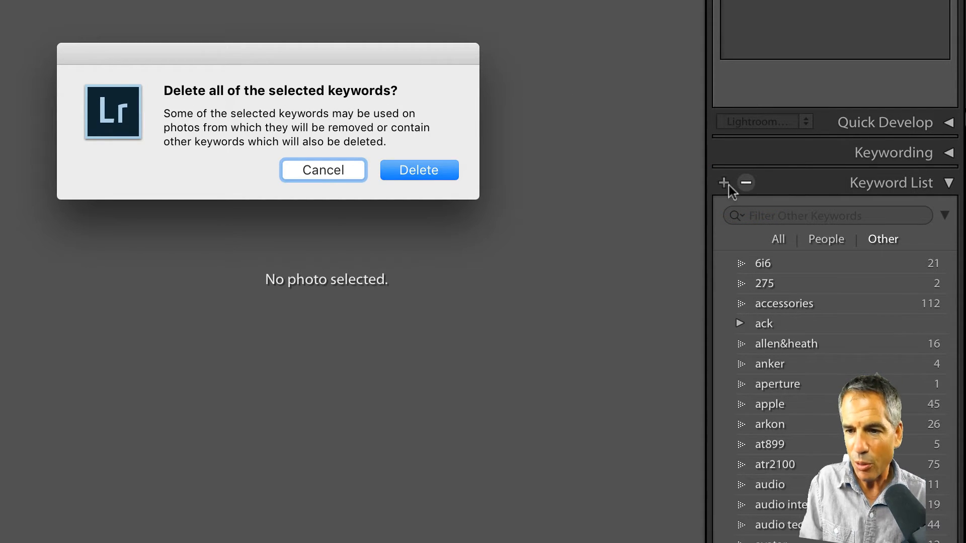
{"action": "mouse_move", "coordinate": [432, 163]}
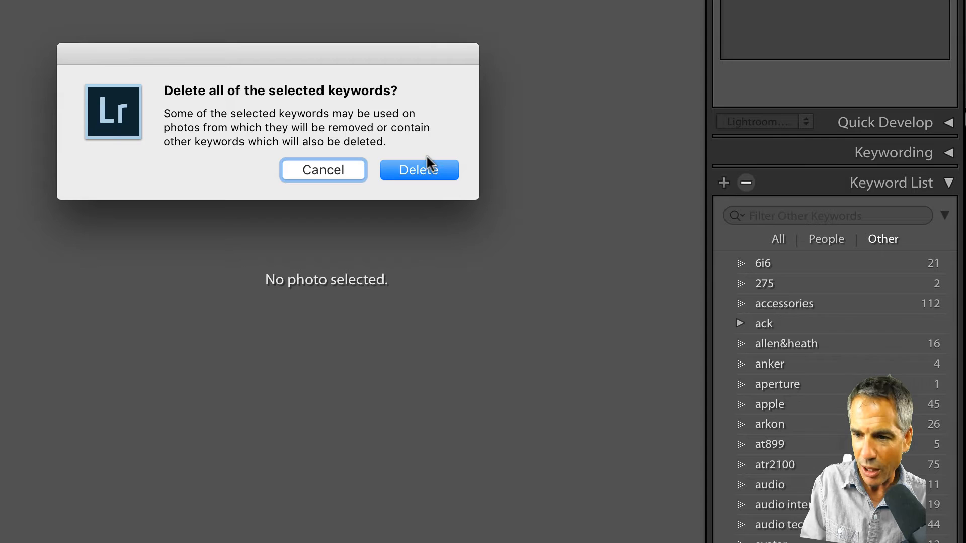
{"action": "left_click", "coordinate": [419, 170]}
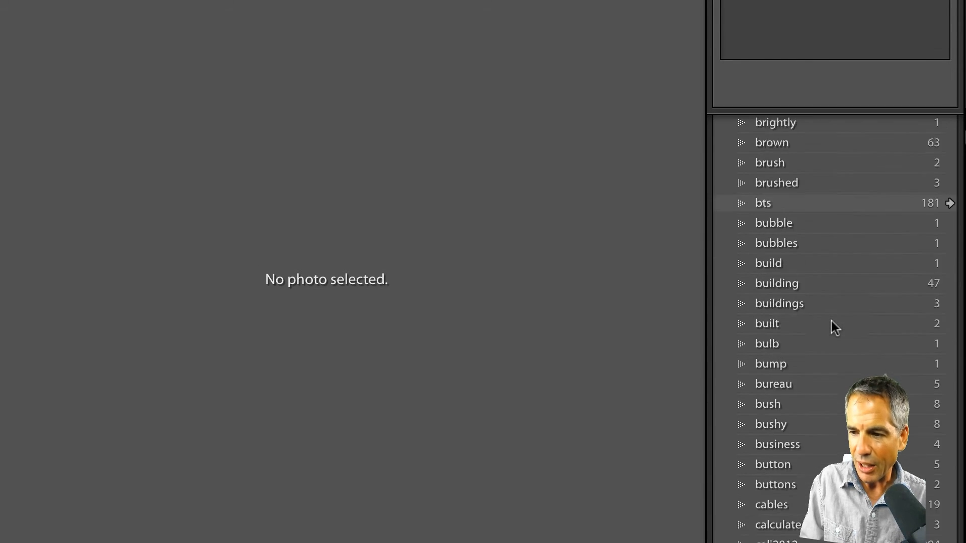
Delete the selected brier–buttons keywords, confirming so the list jumps from blue yeti to cables
{"action": "scroll", "scroll_direction": "down", "scroll_amount": 3}
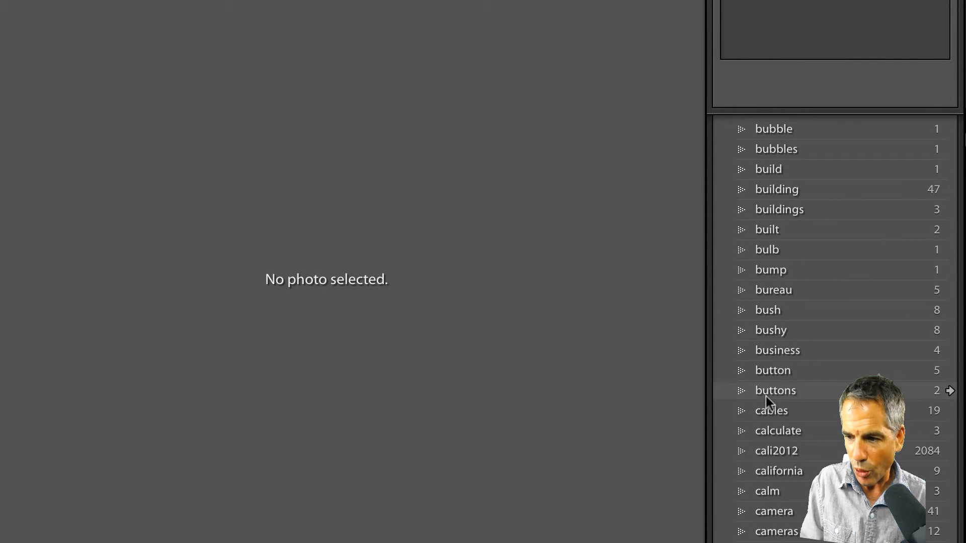
{"action": "scroll", "scroll_direction": "up", "scroll_amount": 3}
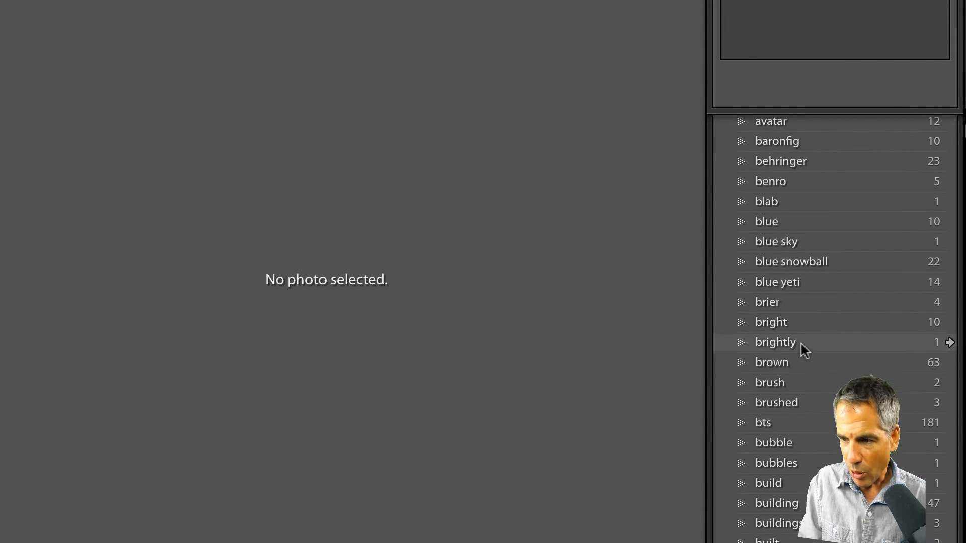
{"action": "mouse_move", "coordinate": [767, 302]}
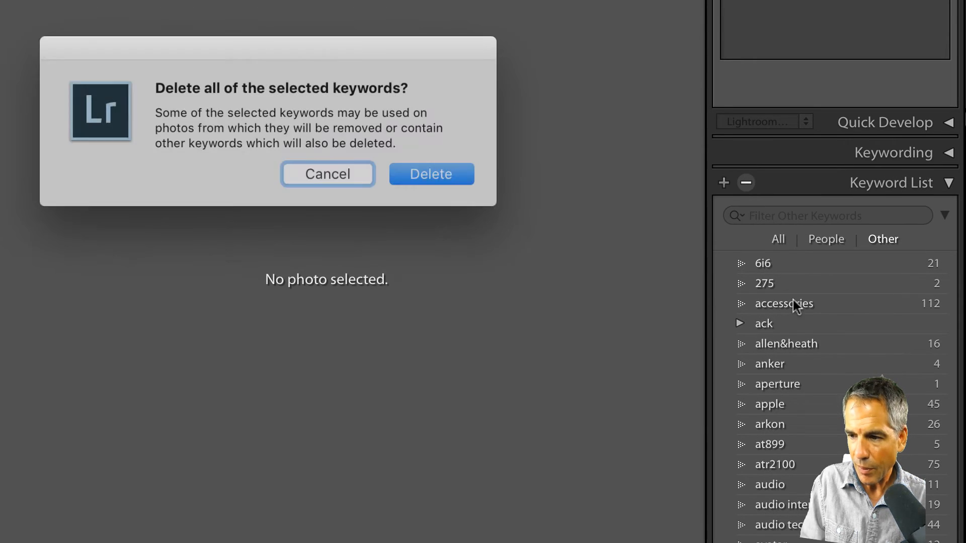
{"action": "left_click", "coordinate": [432, 174]}
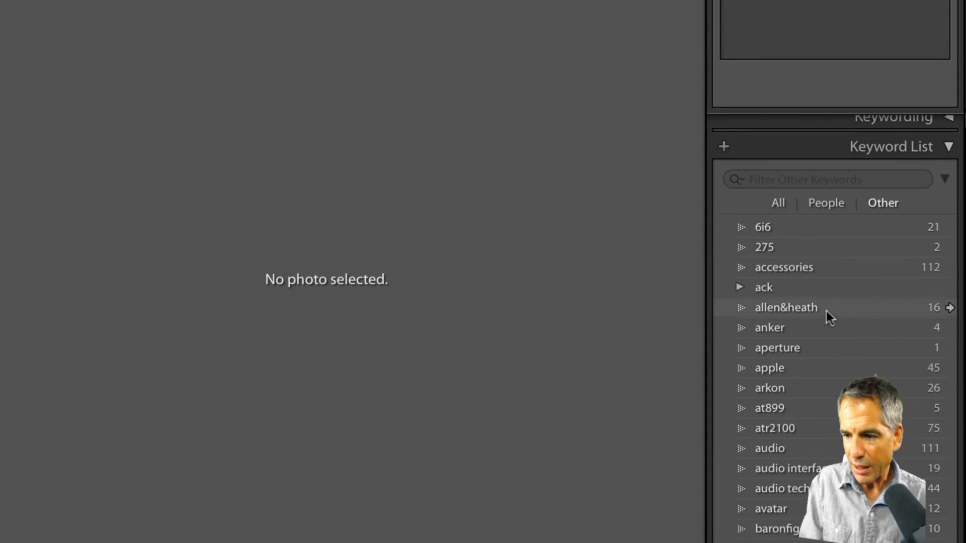
{"action": "scroll", "scroll_direction": "down", "scroll_amount": 3}
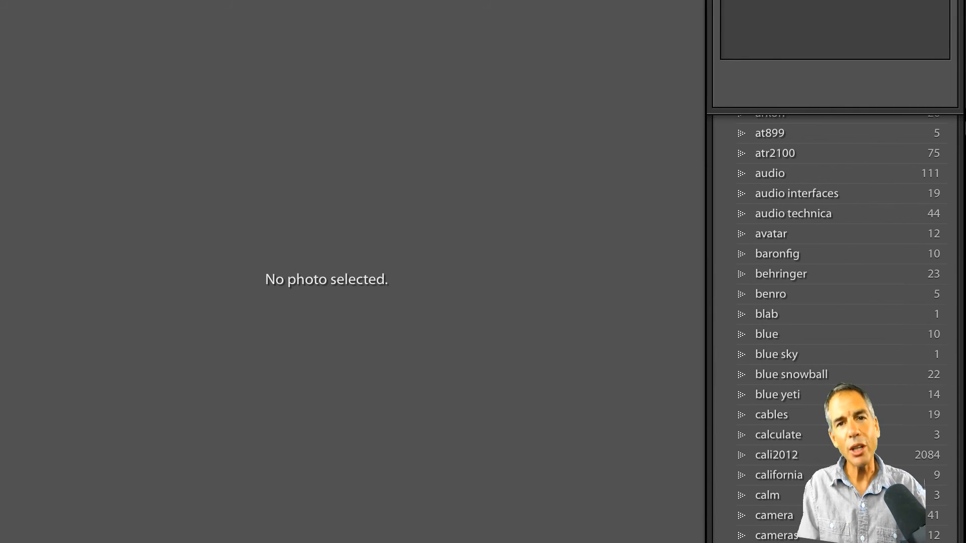
{"action": "mouse_move", "coordinate": [505, 5]}
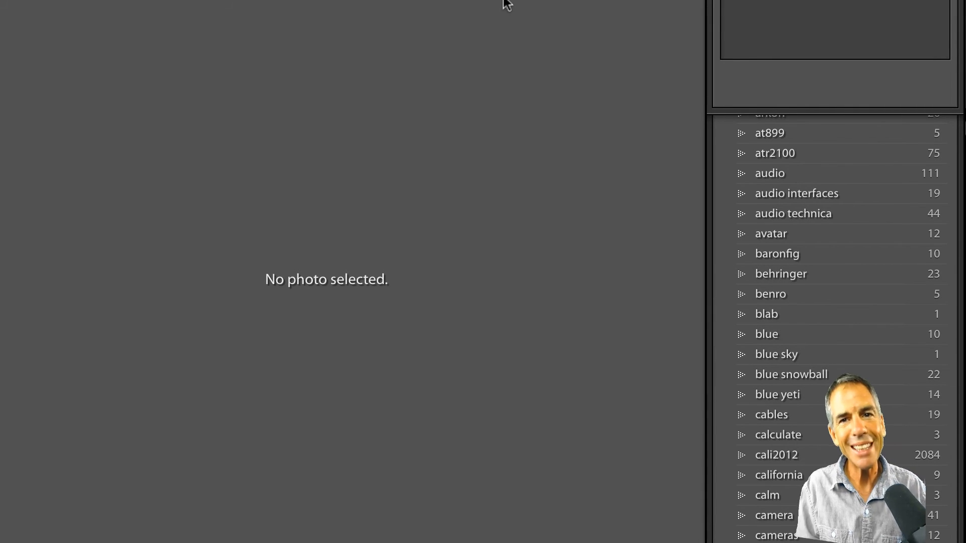